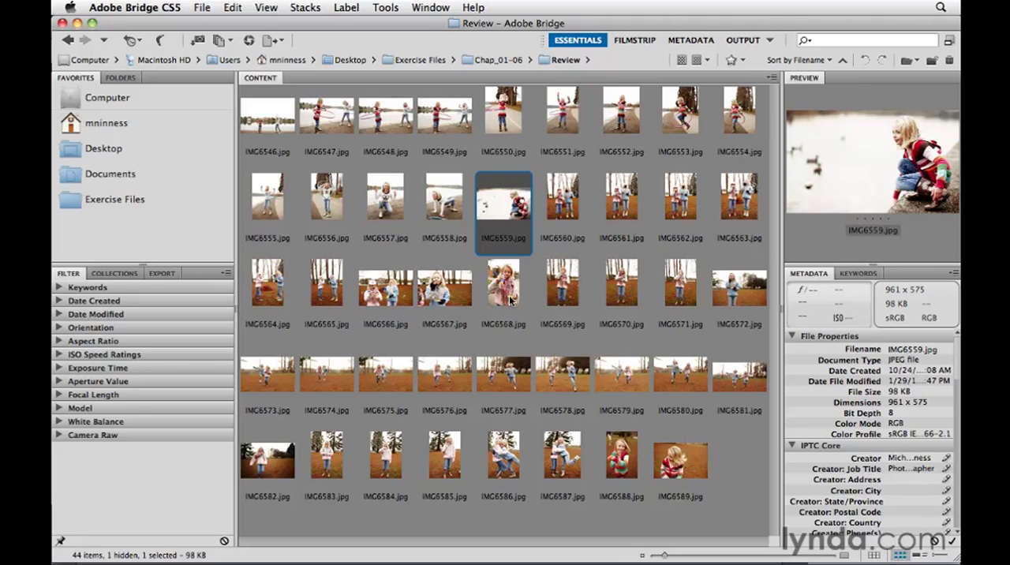
{"action": "mouse_move", "coordinate": [418, 153]}
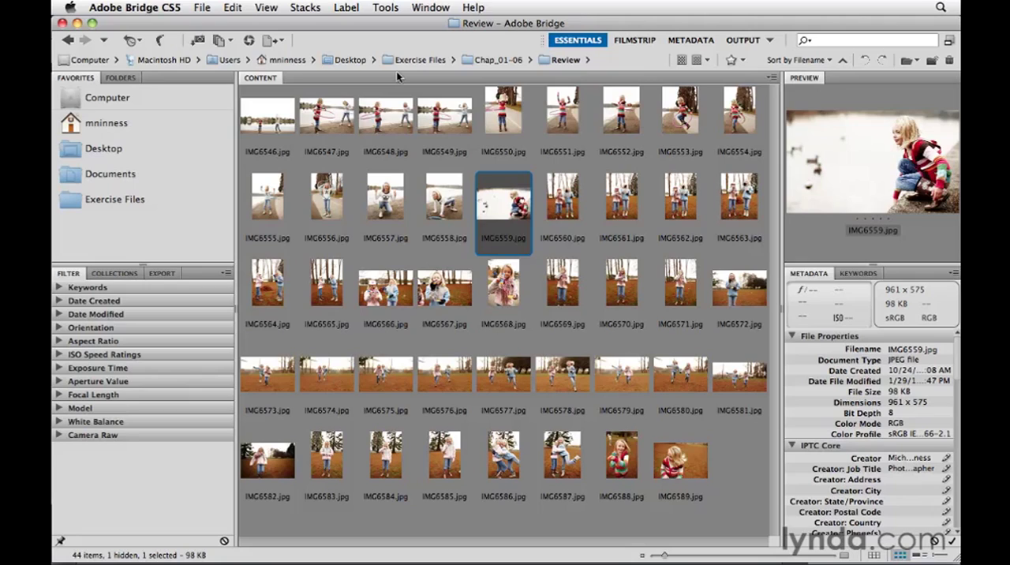
{"action": "mouse_move", "coordinate": [454, 71]}
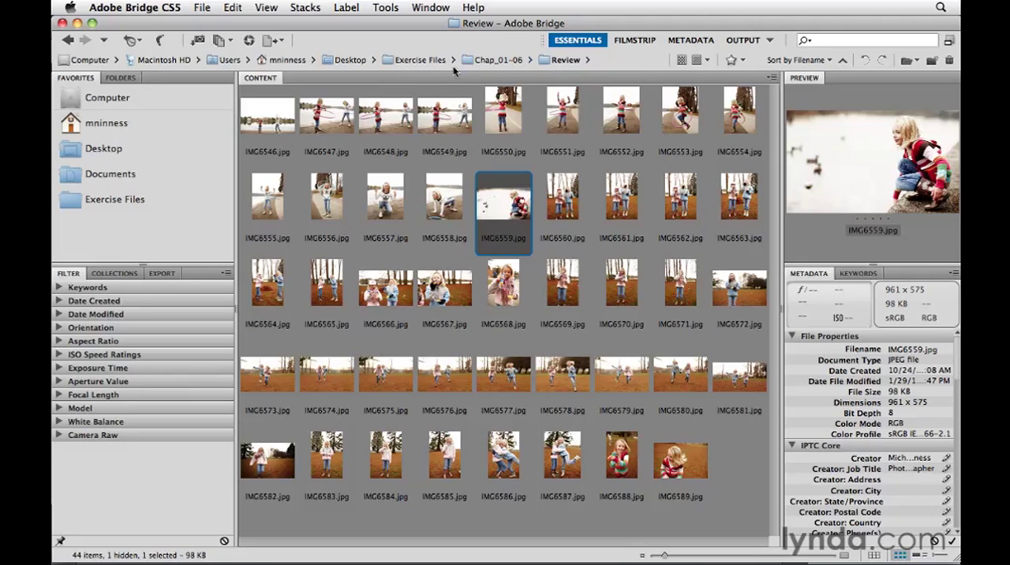
{"action": "mouse_move", "coordinate": [450, 71]}
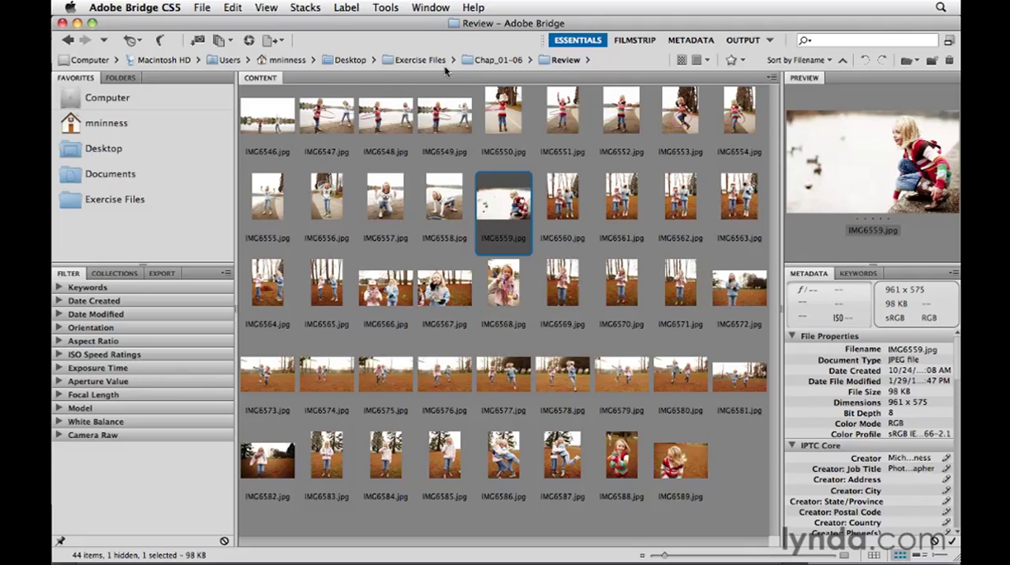
{"action": "mouse_move", "coordinate": [510, 218]}
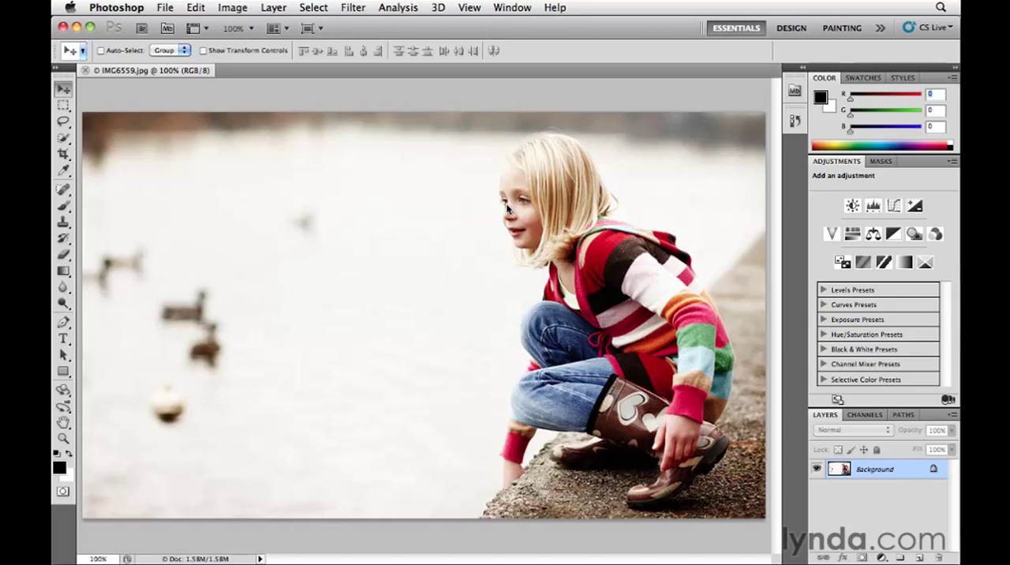
{"action": "left_click", "coordinate": [165, 7]}
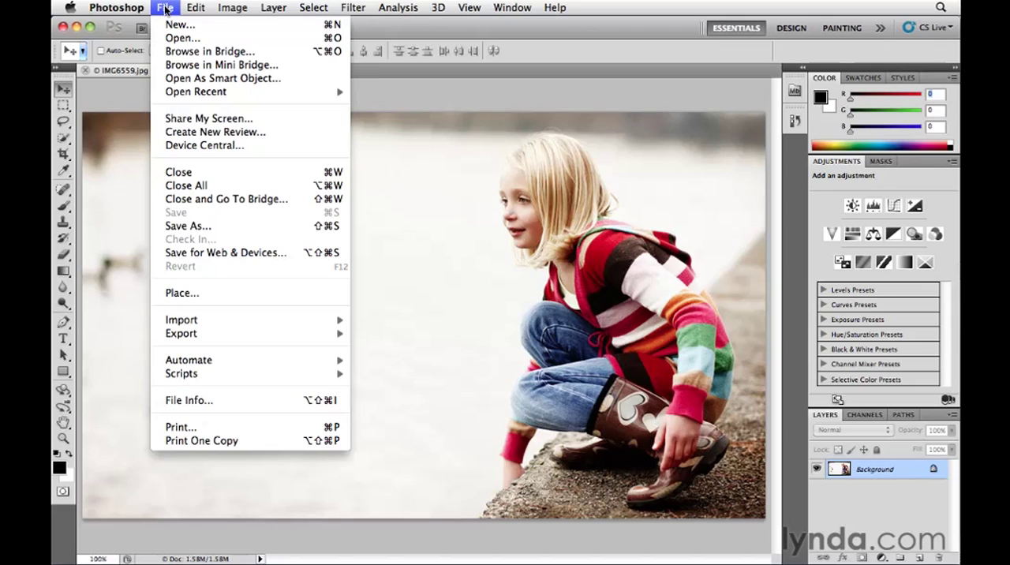
{"action": "mouse_move", "coordinate": [209, 51]}
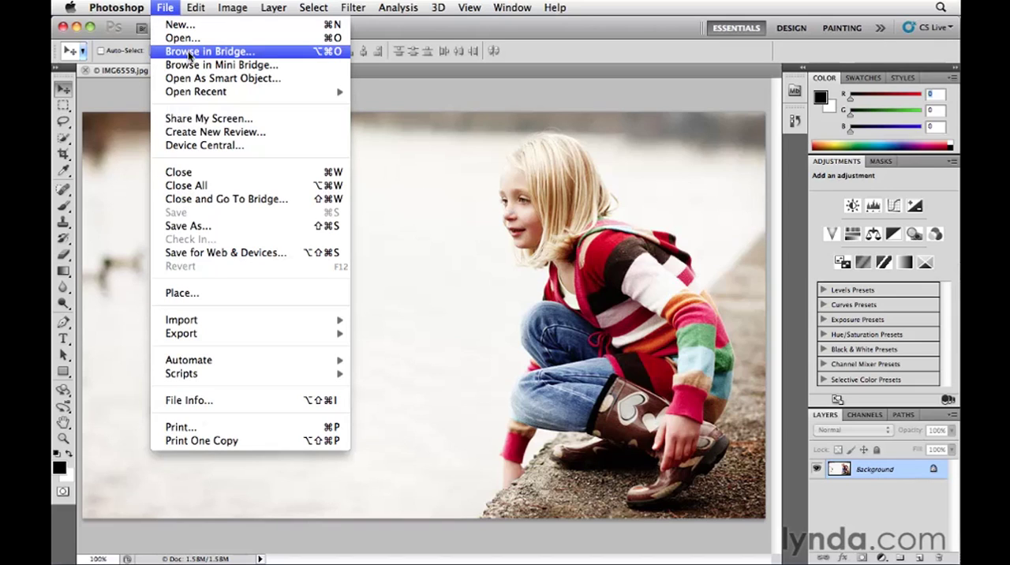
{"action": "mouse_move", "coordinate": [182, 37]}
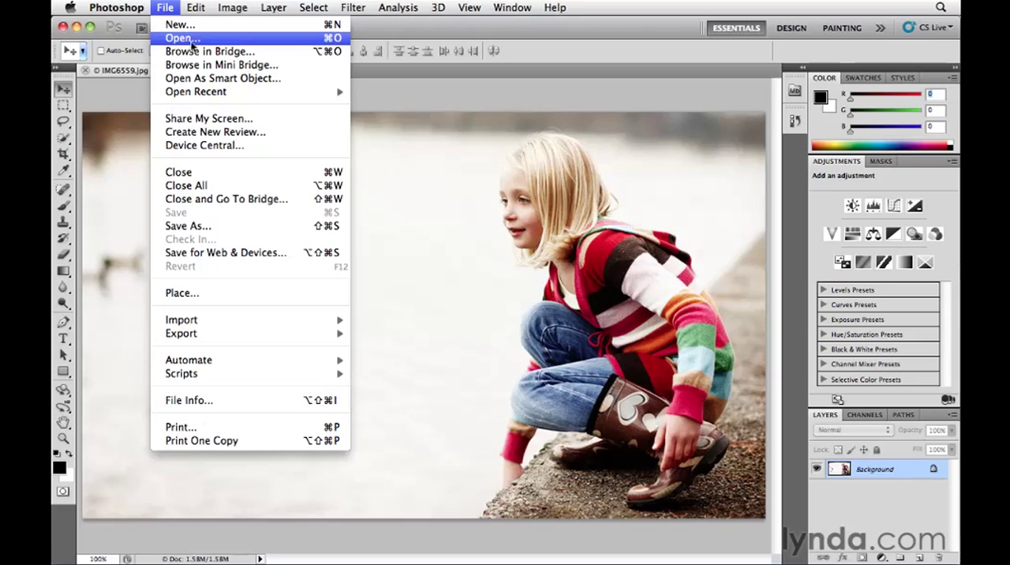
{"action": "mouse_move", "coordinate": [209, 51]}
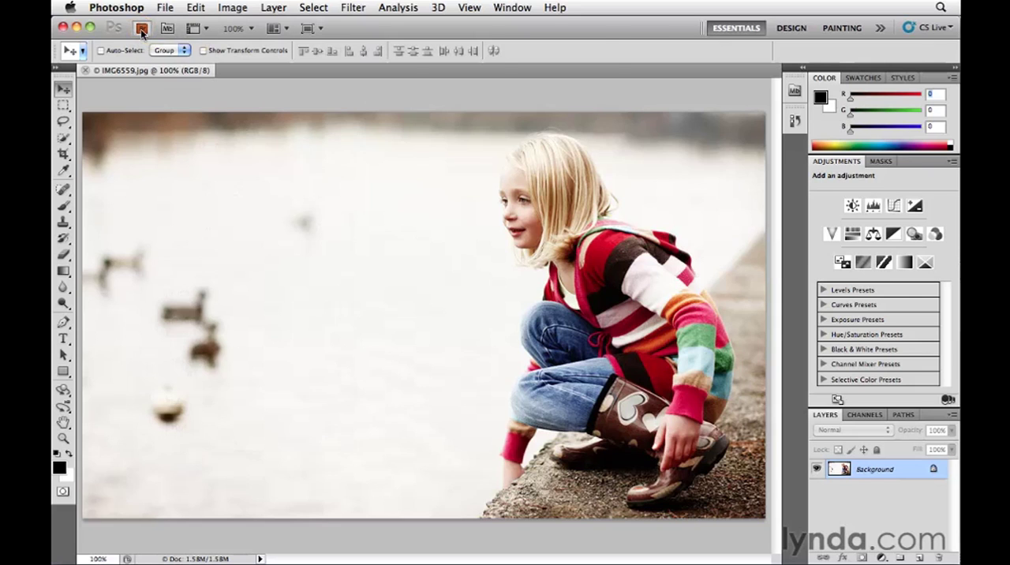
{"action": "left_click", "coordinate": [140, 27]}
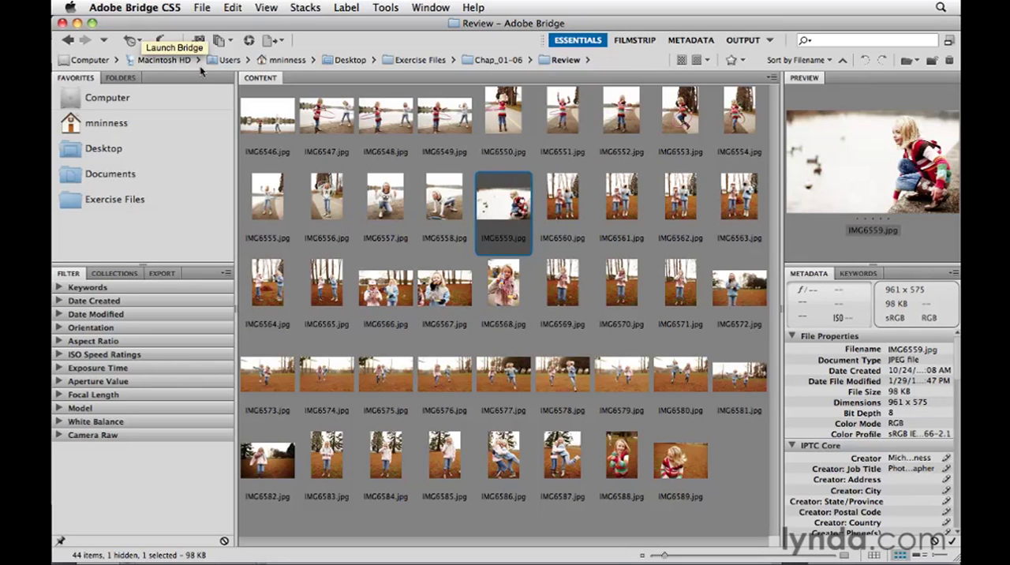
{"action": "mouse_move", "coordinate": [503, 203]}
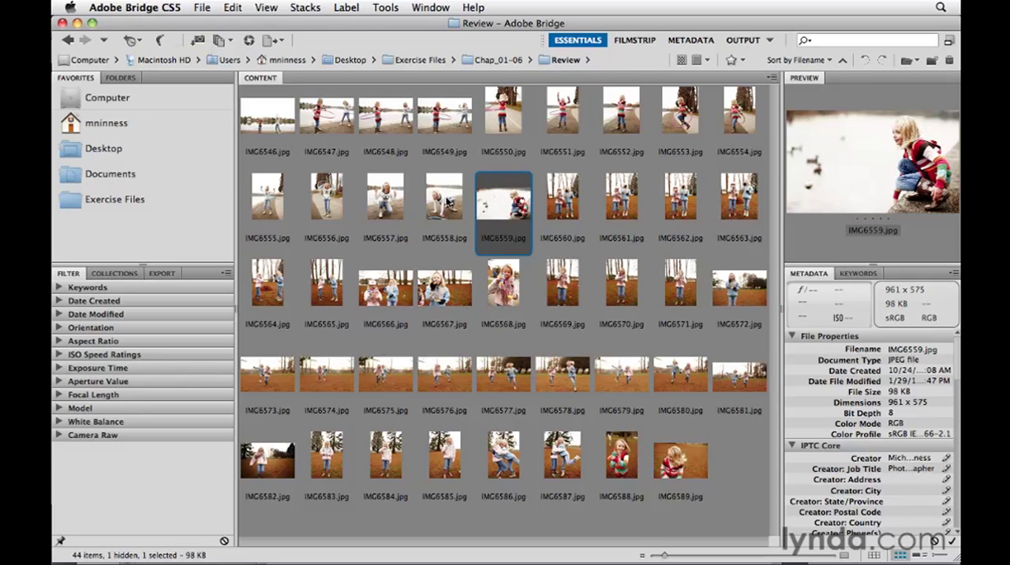
{"action": "mouse_move", "coordinate": [415, 188]}
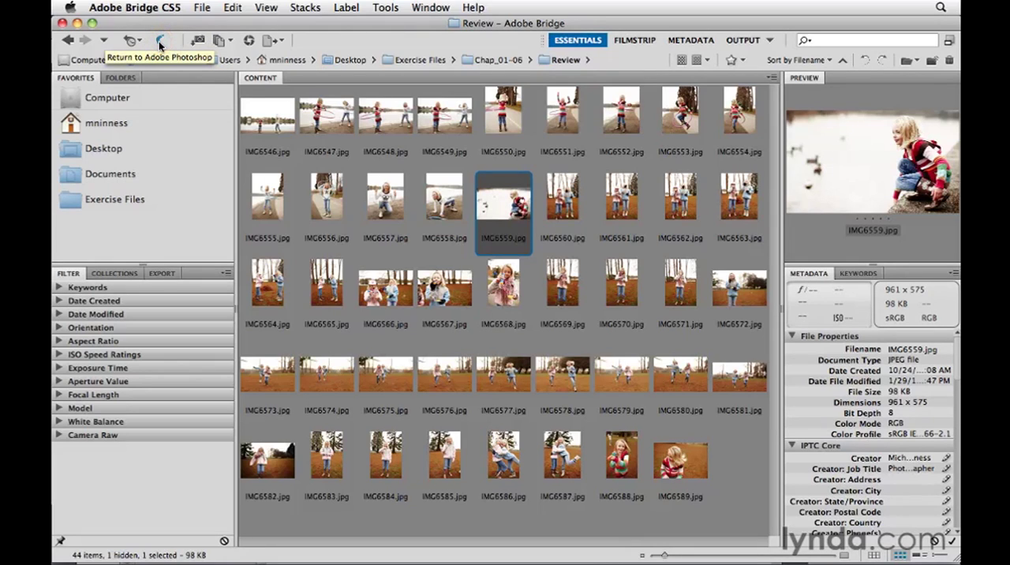
{"action": "left_click", "coordinate": [159, 40]}
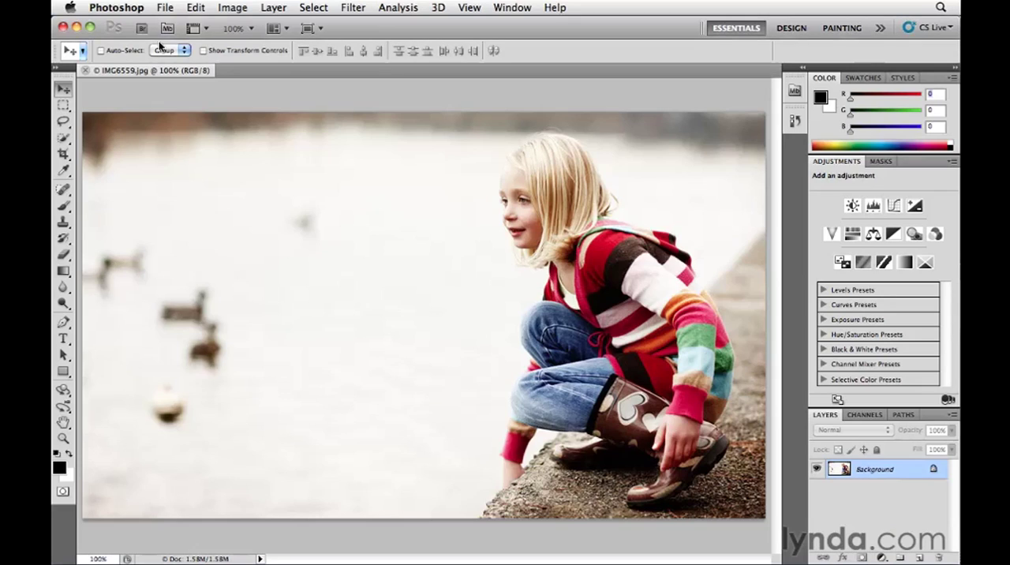